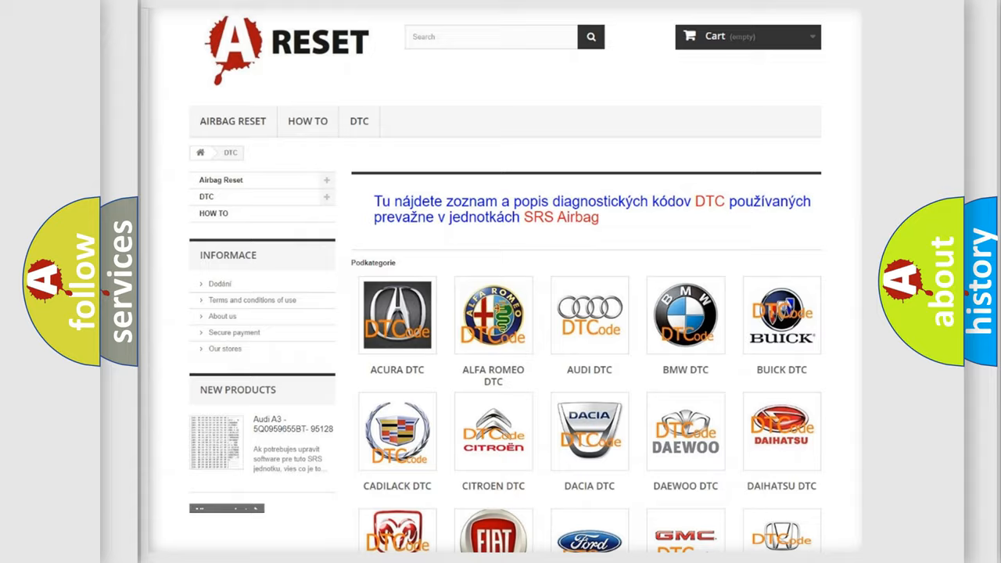
# - Open the Dodge DTC category page listing trouble codes from B000111 onward
pyautogui.scroll(-3)
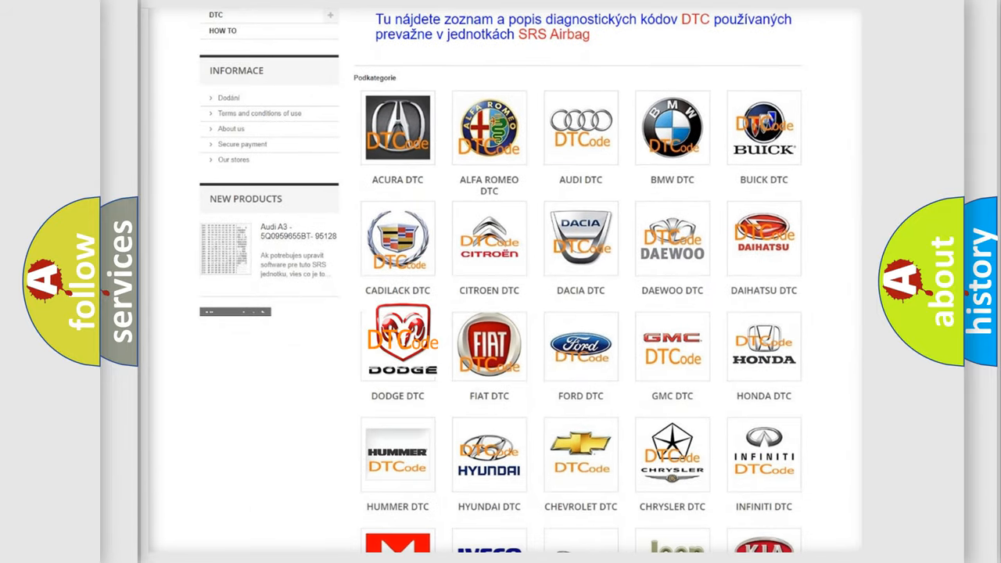
pyautogui.click(397, 344)
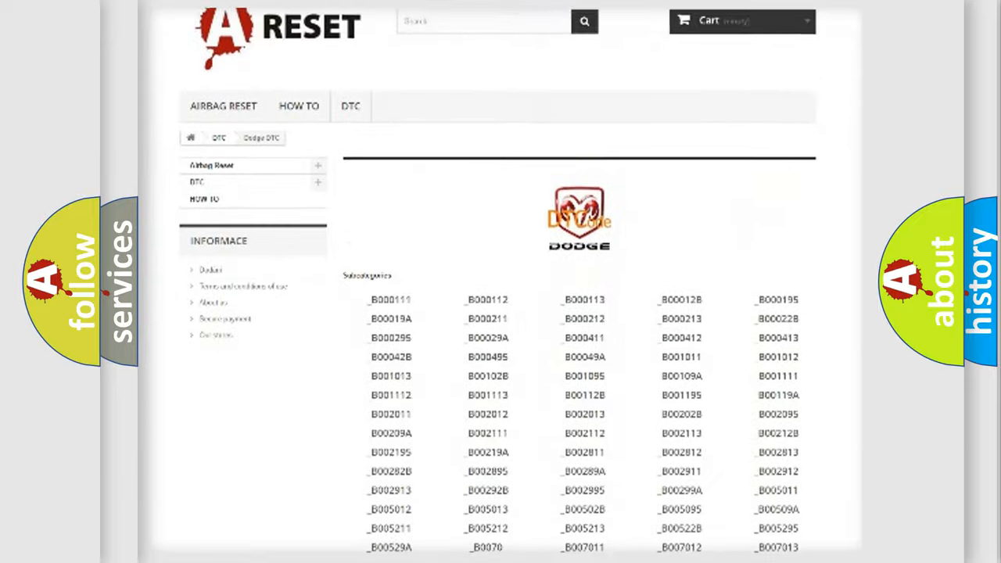
pyautogui.scroll(-3)
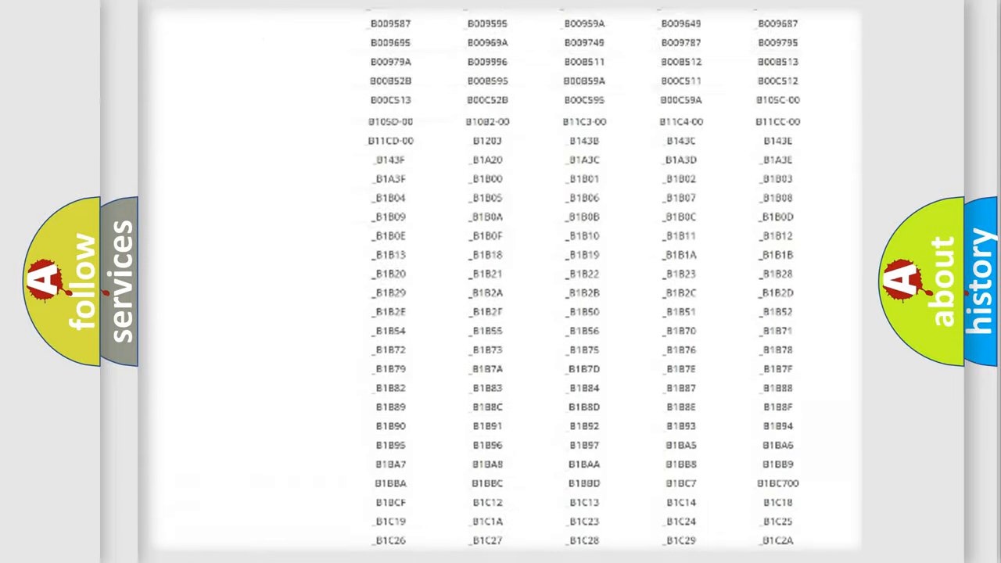
pyautogui.scroll(3)
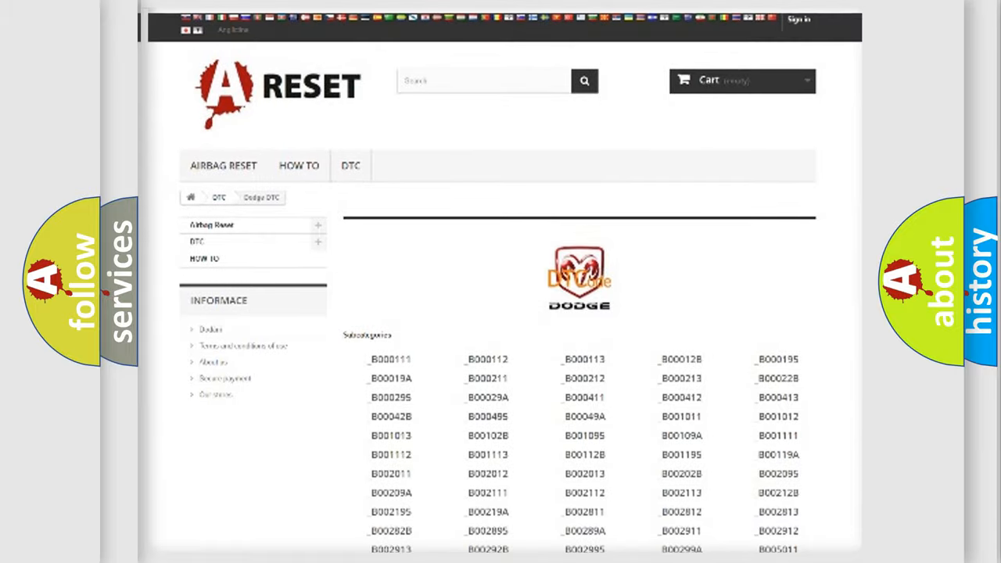